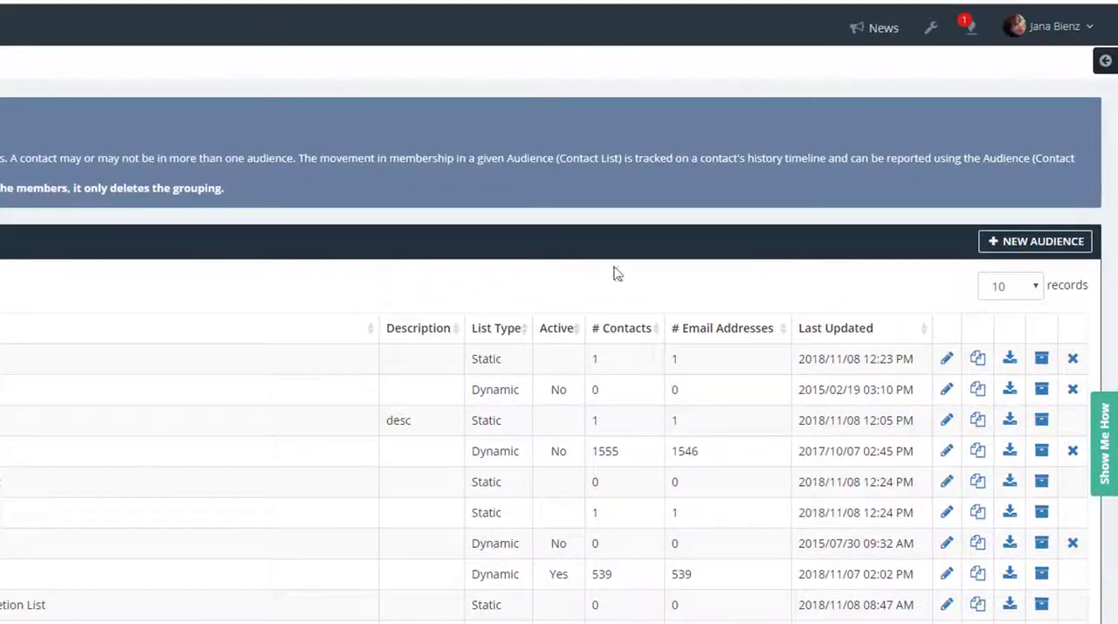
pyautogui.moveTo(1034, 241)
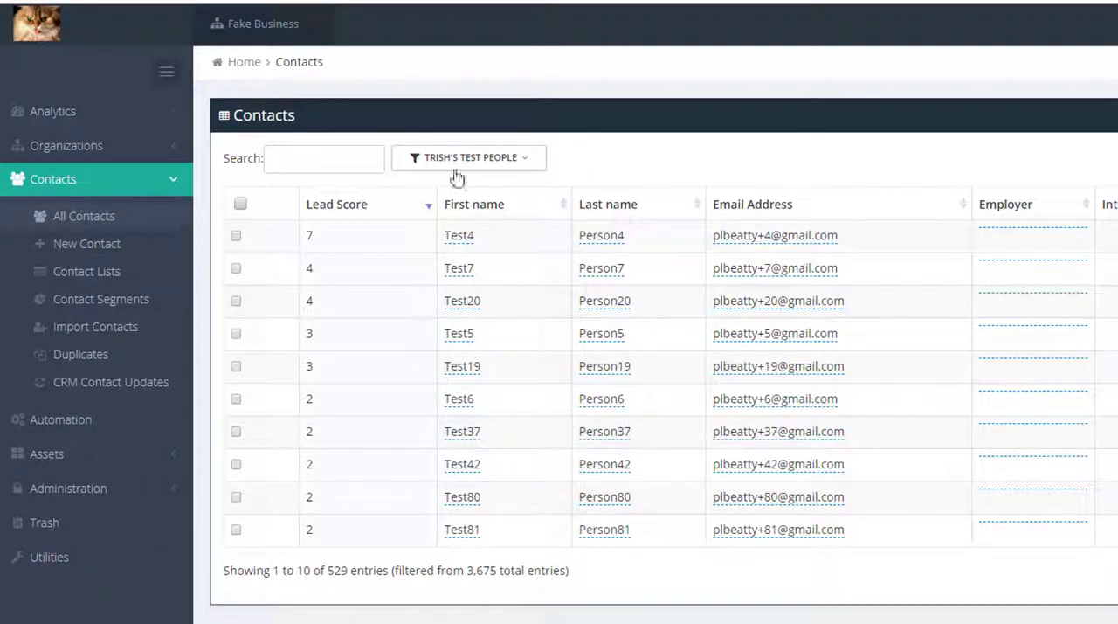
# Show the list/segment filter choices for contacts, with Trish's Test People selected.
pyautogui.click(470, 158)
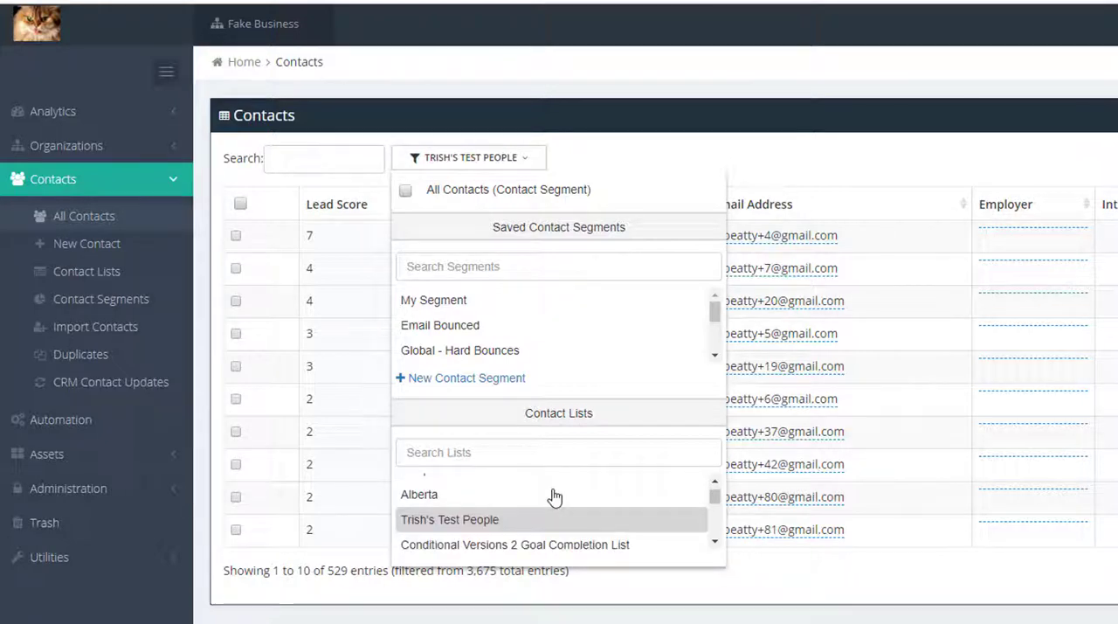
pyautogui.moveTo(632, 519)
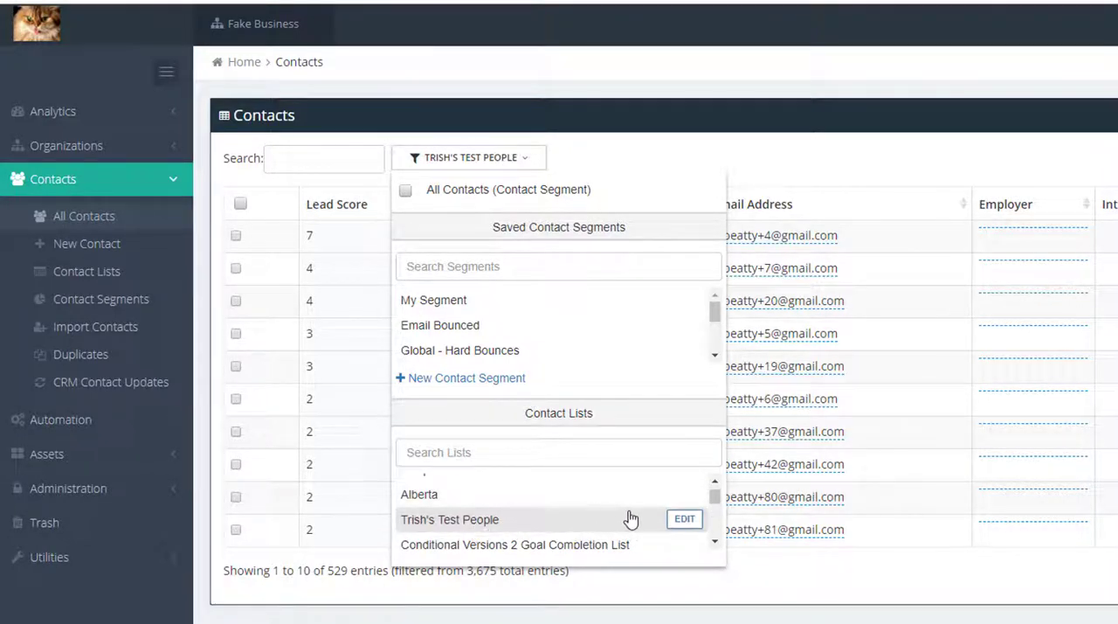
pyautogui.moveTo(685, 519)
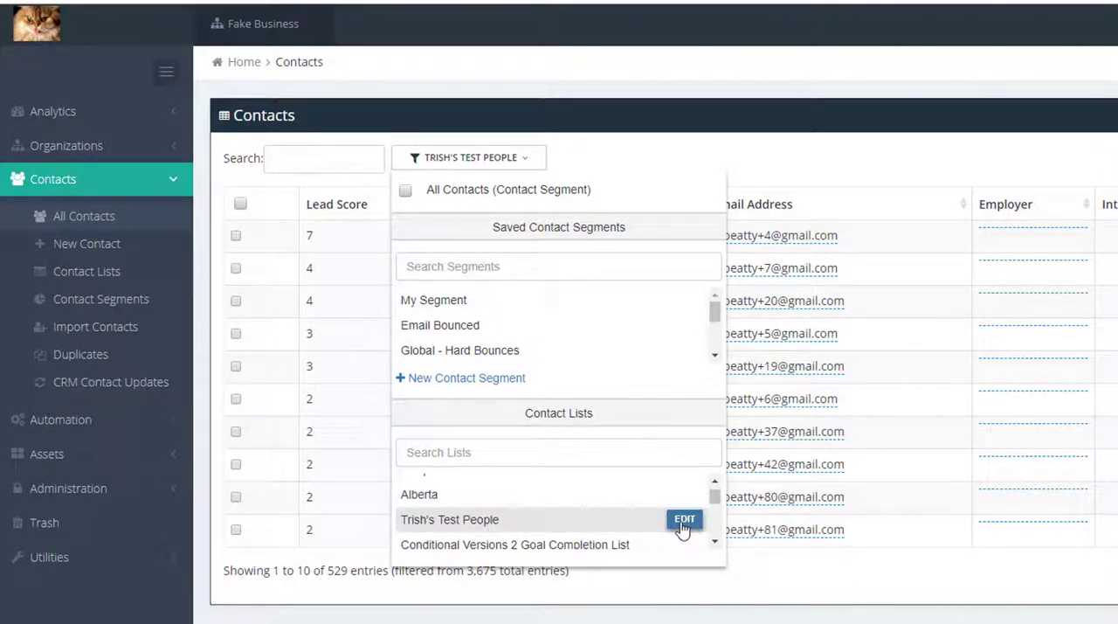
# Go to the Contact Lists overview showing static and dynamic audiences with counts.
pyautogui.click(684, 519)
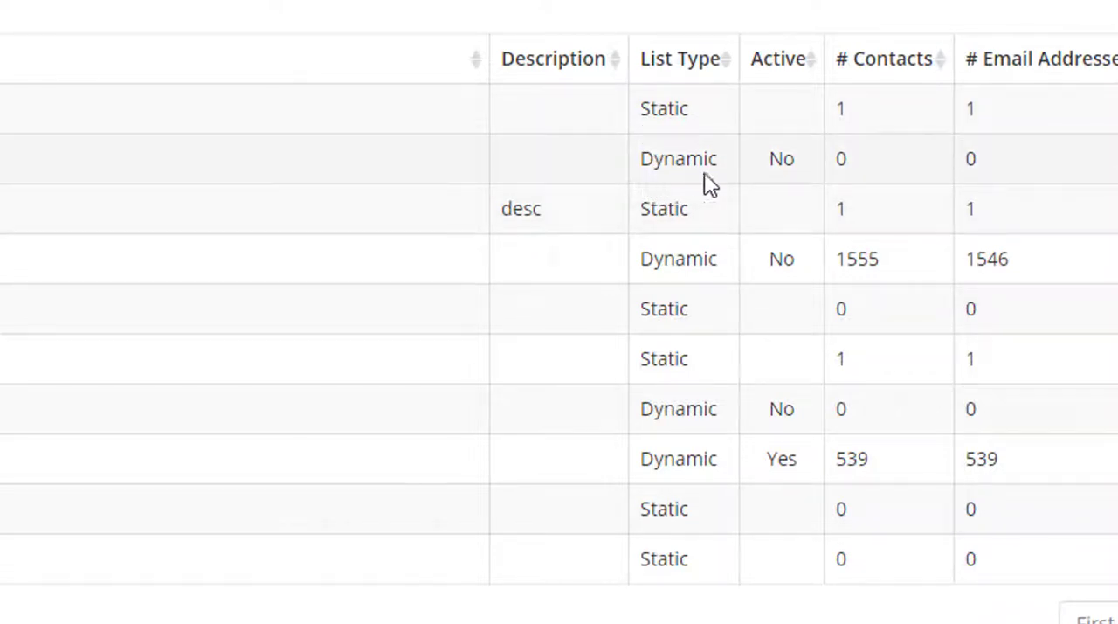
pyautogui.moveTo(661, 182)
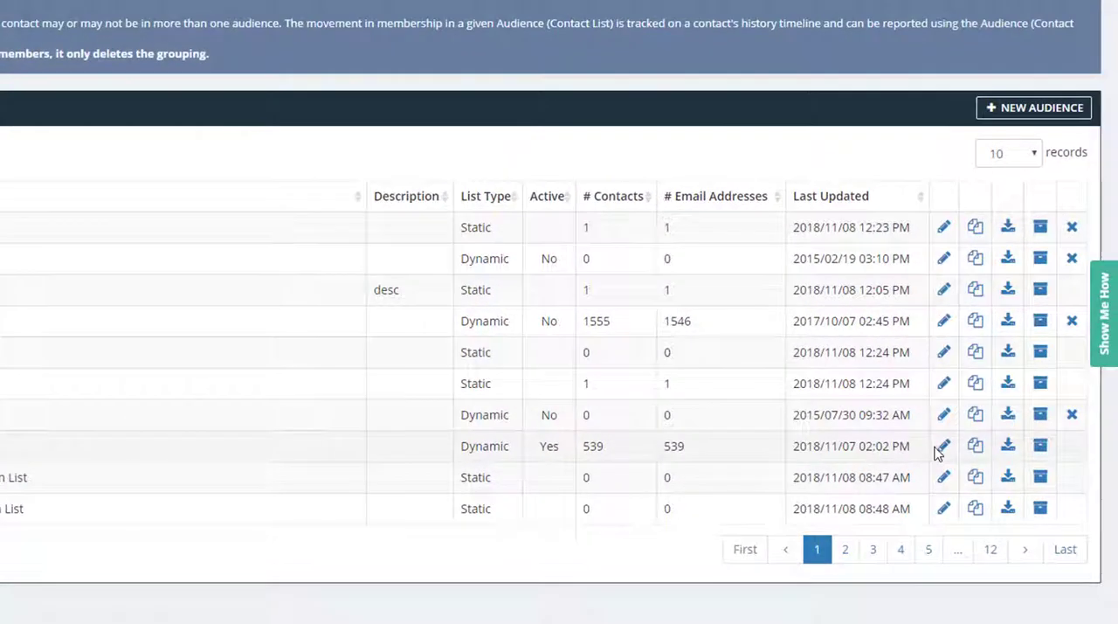
pyautogui.moveTo(944, 445)
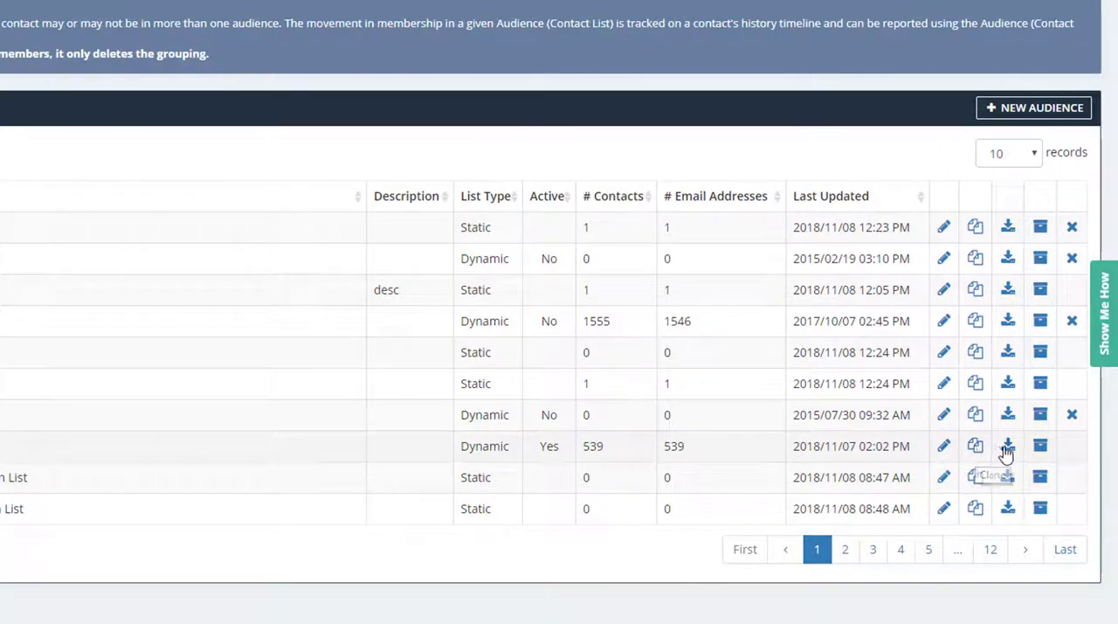
pyautogui.moveTo(1040, 447)
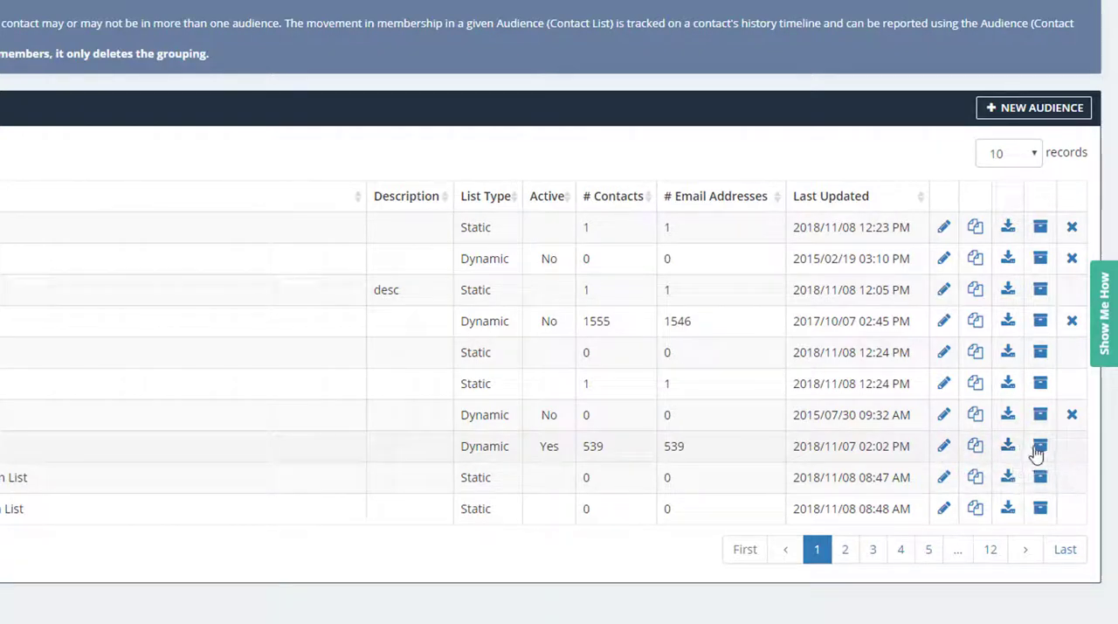
pyautogui.moveTo(1042, 446)
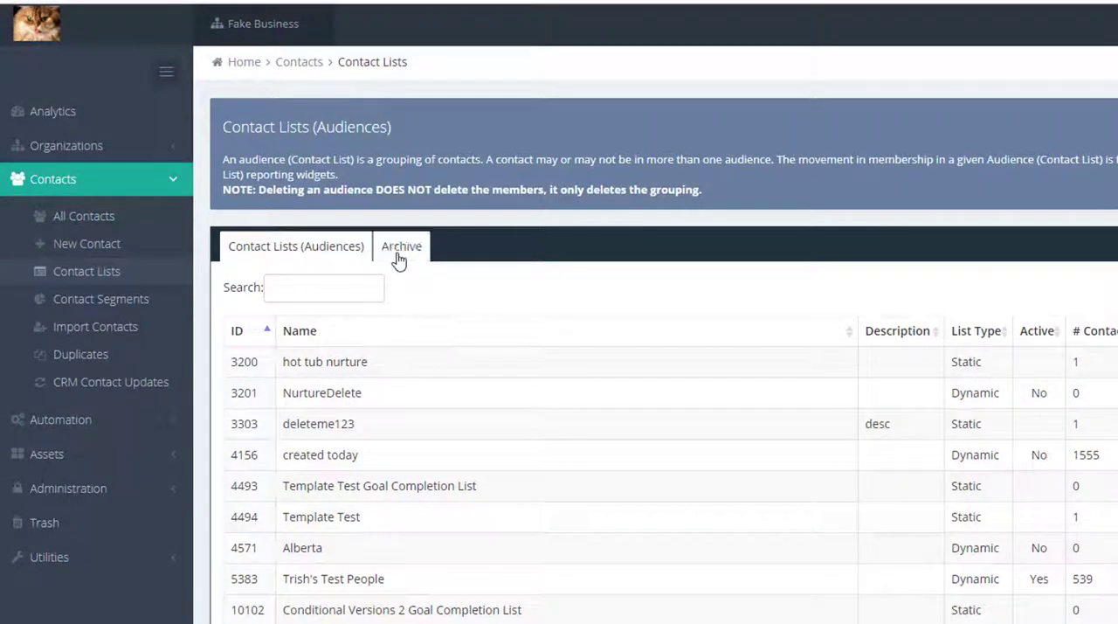
# Switch the Contact Lists page to its archived lists (three, zero contacts each).
pyautogui.click(402, 245)
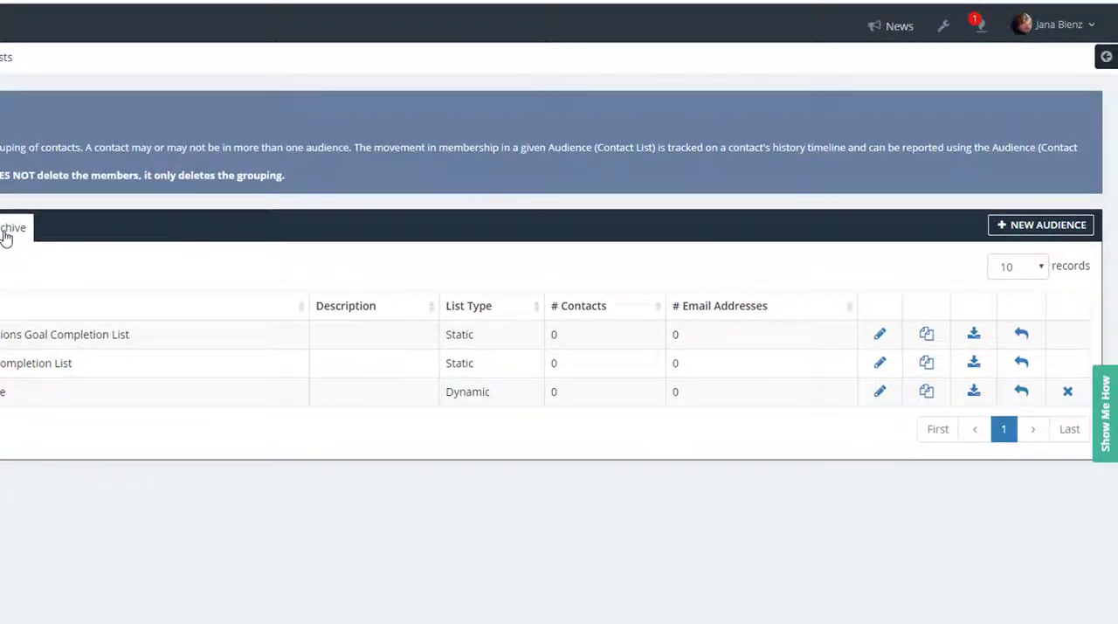
pyautogui.moveTo(1022, 392)
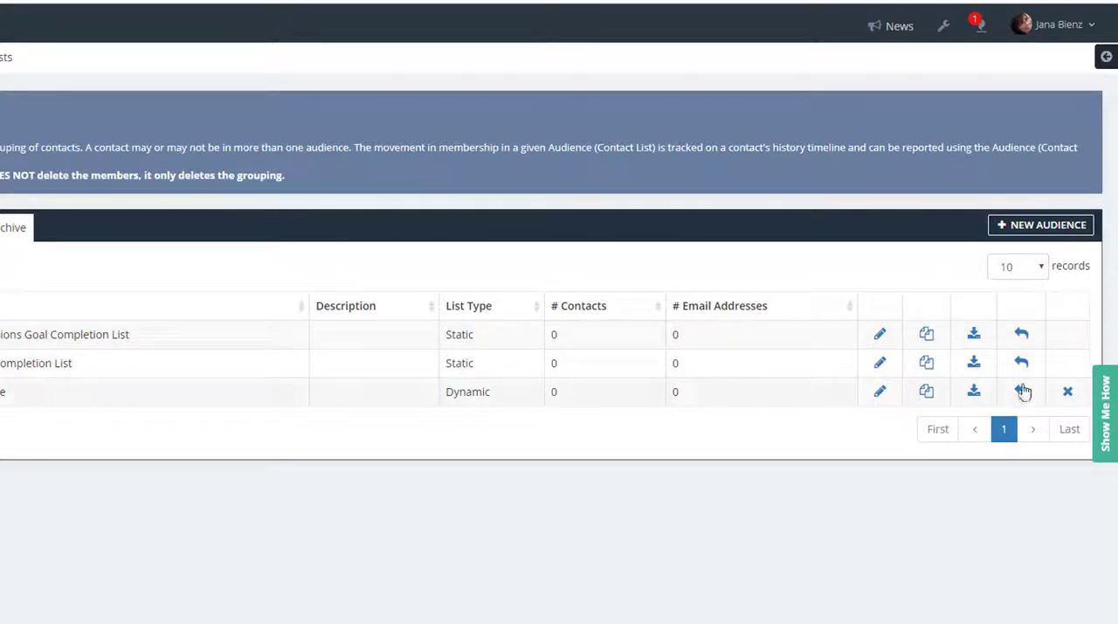
pyautogui.moveTo(1020, 363)
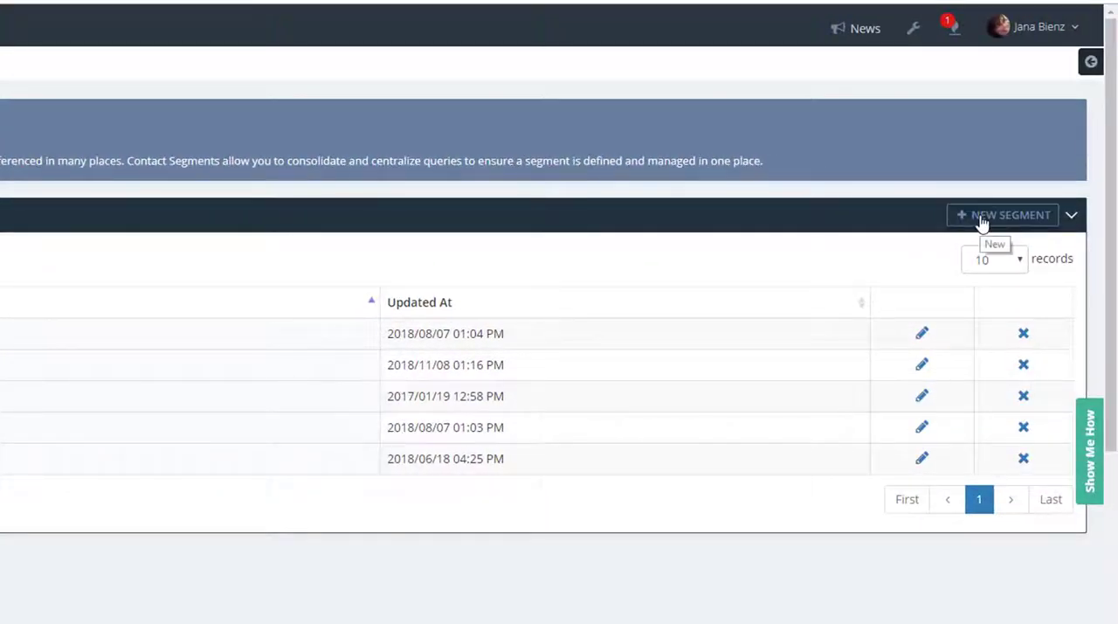
# Create and save segment 'Countries to Exclude' for Andorra, Aruba, Bangladesh and Côte d'Ivoire.
pyautogui.click(1003, 213)
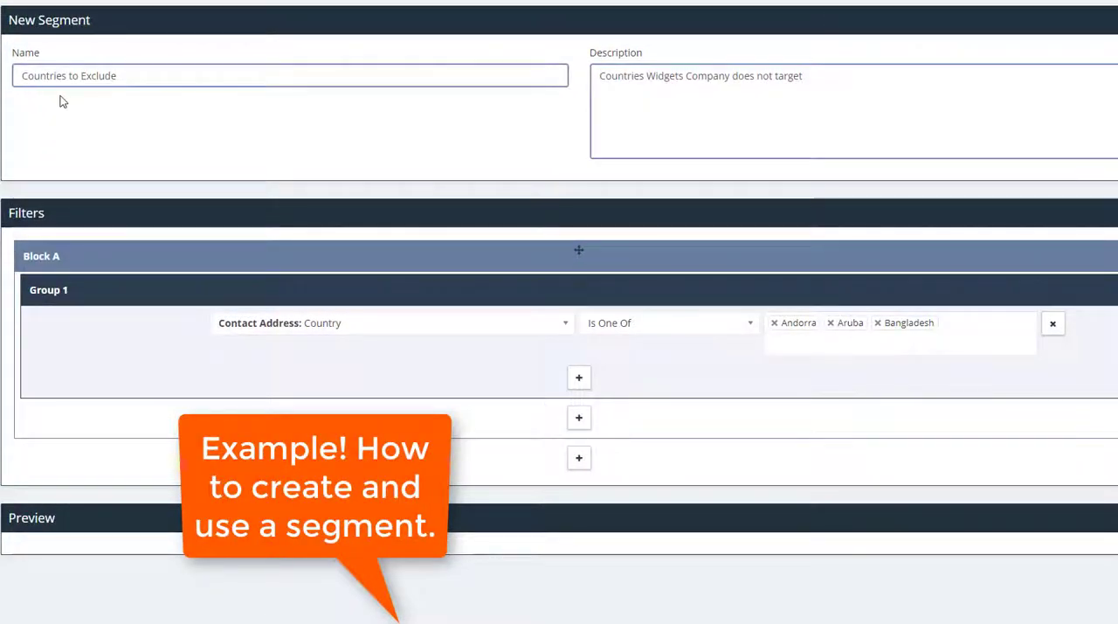
pyautogui.moveTo(116, 103)
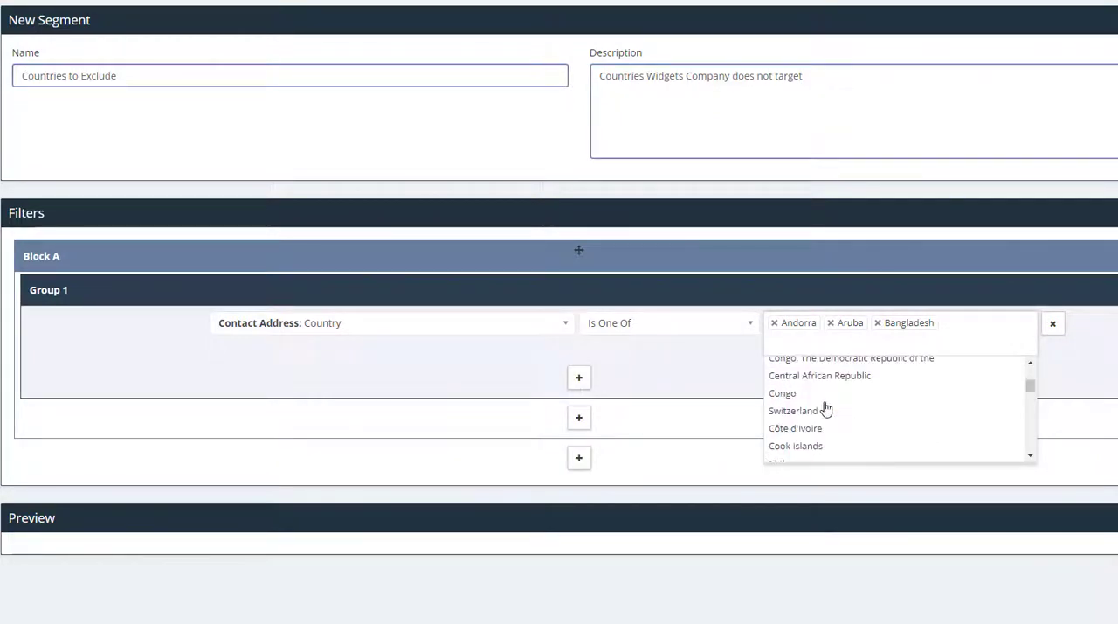
pyautogui.click(795, 428)
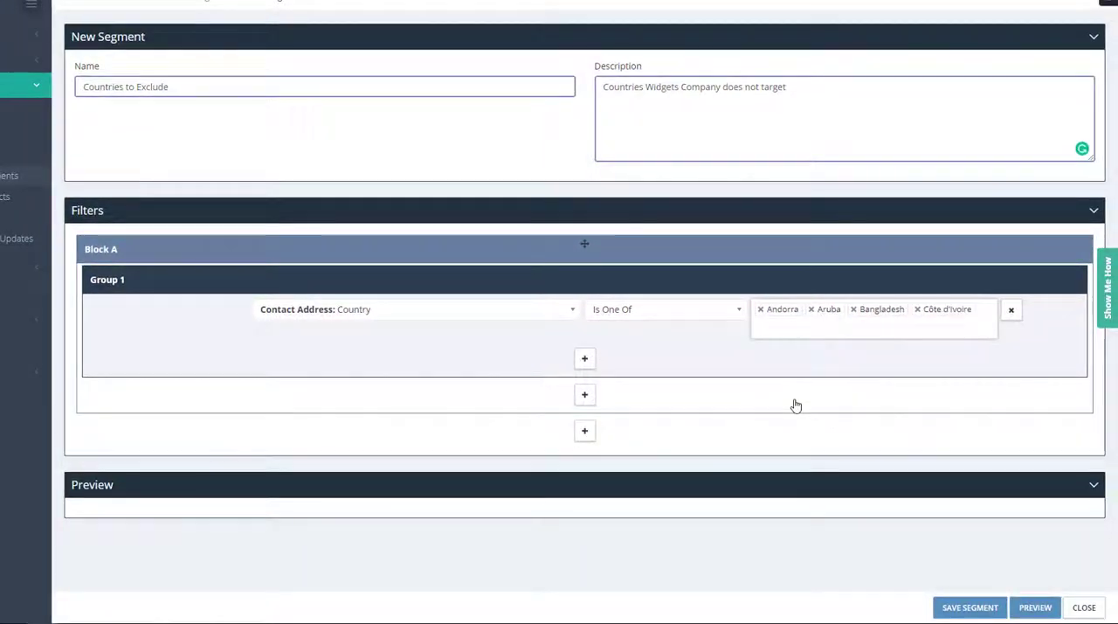
pyautogui.click(970, 608)
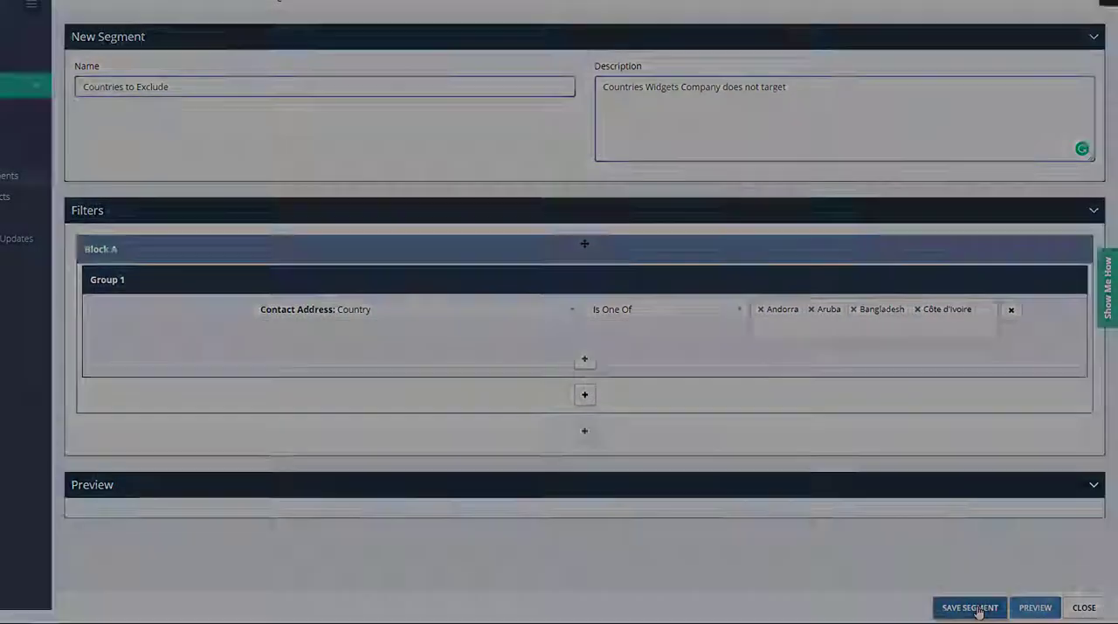
# Add a Group 2 to the list's filter, joined to Group 1 with AND NOT.
pyautogui.click(970, 608)
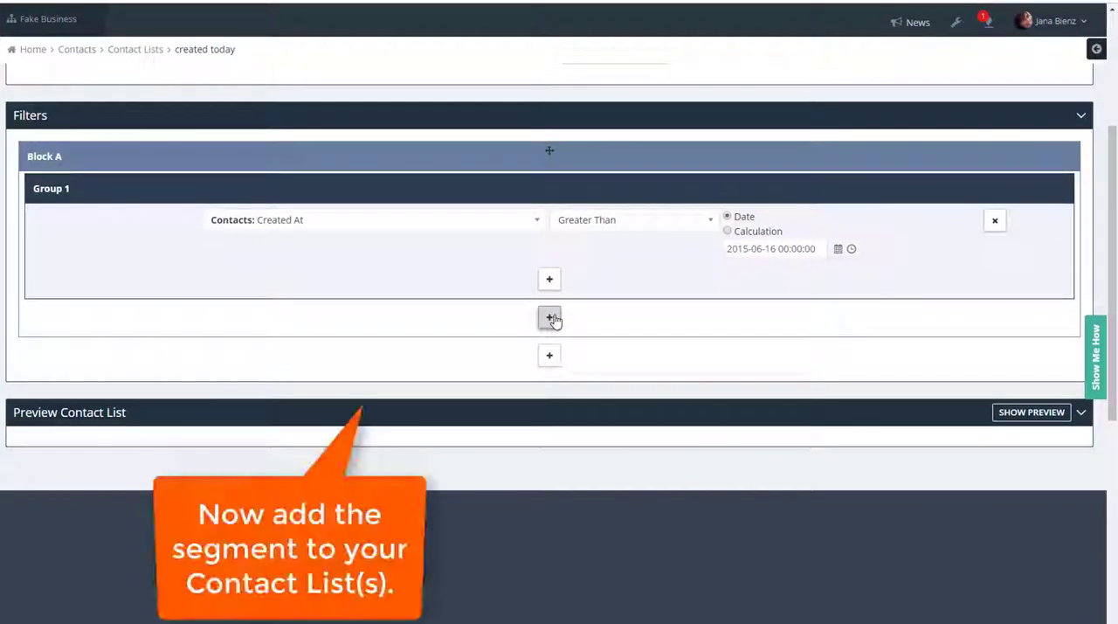
pyautogui.click(548, 318)
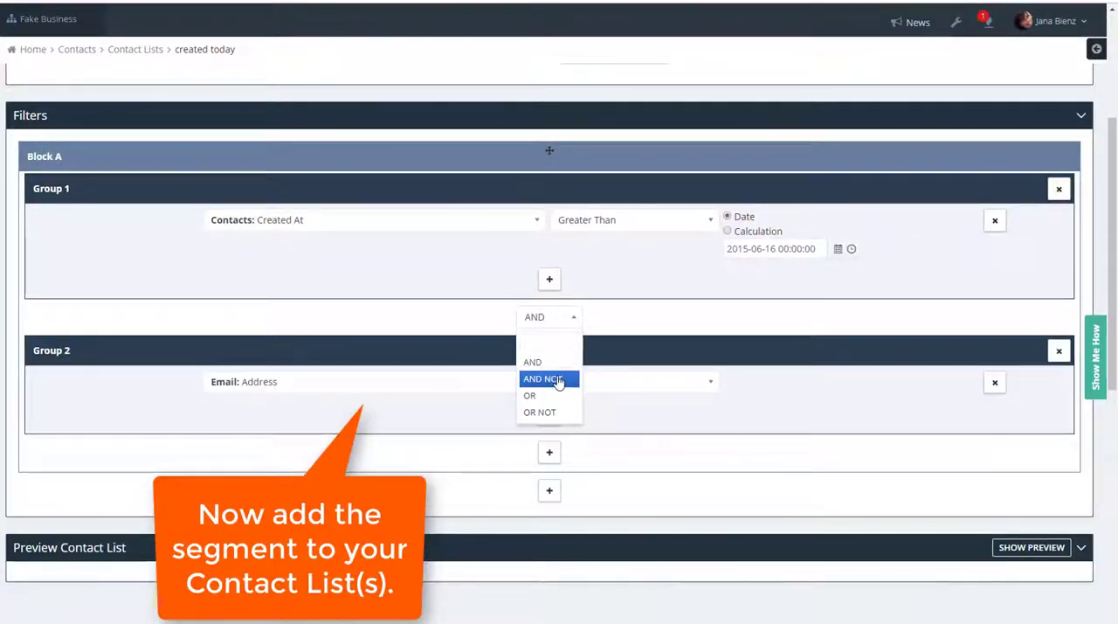
pyautogui.click(543, 377)
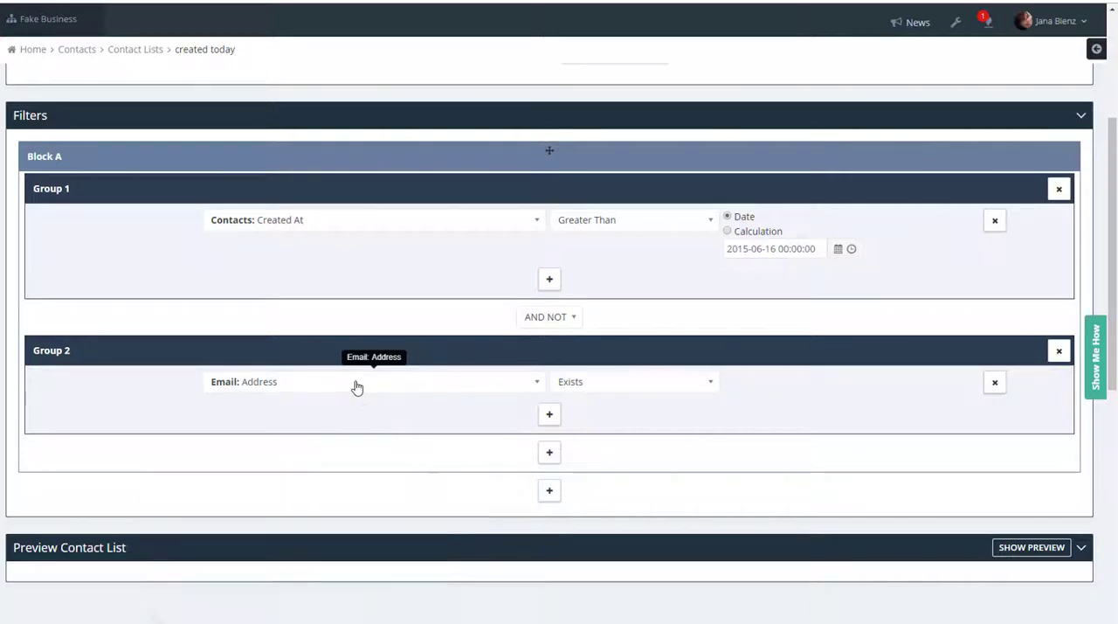
# Set Group 2 to Contacts: Contact Segment equals 'Countries to Exclude'.
pyautogui.write('segm')
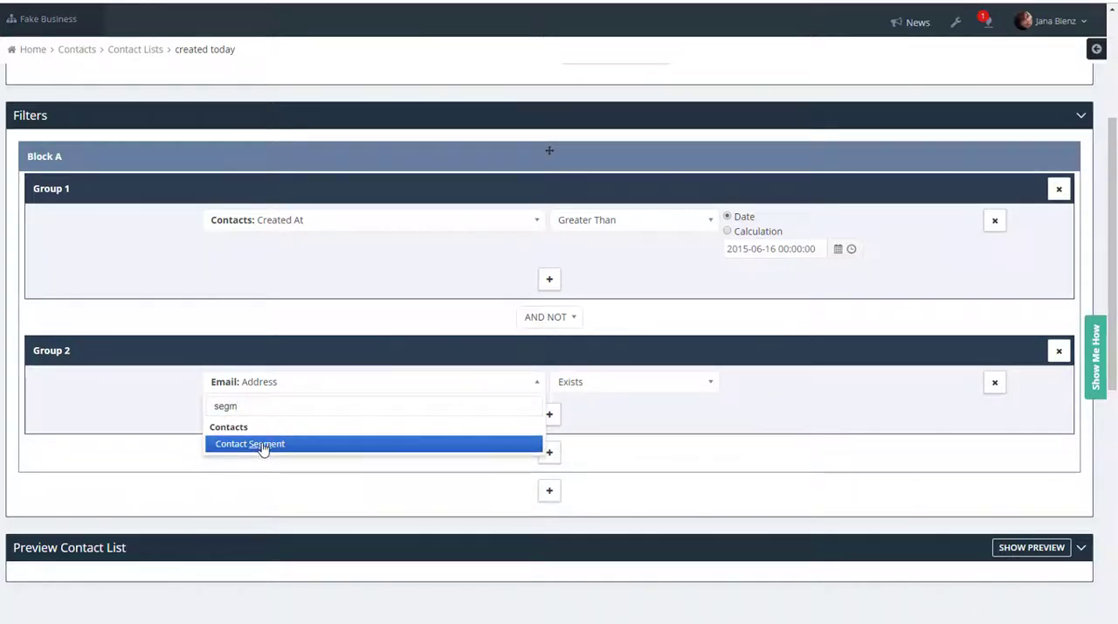
pyautogui.click(250, 444)
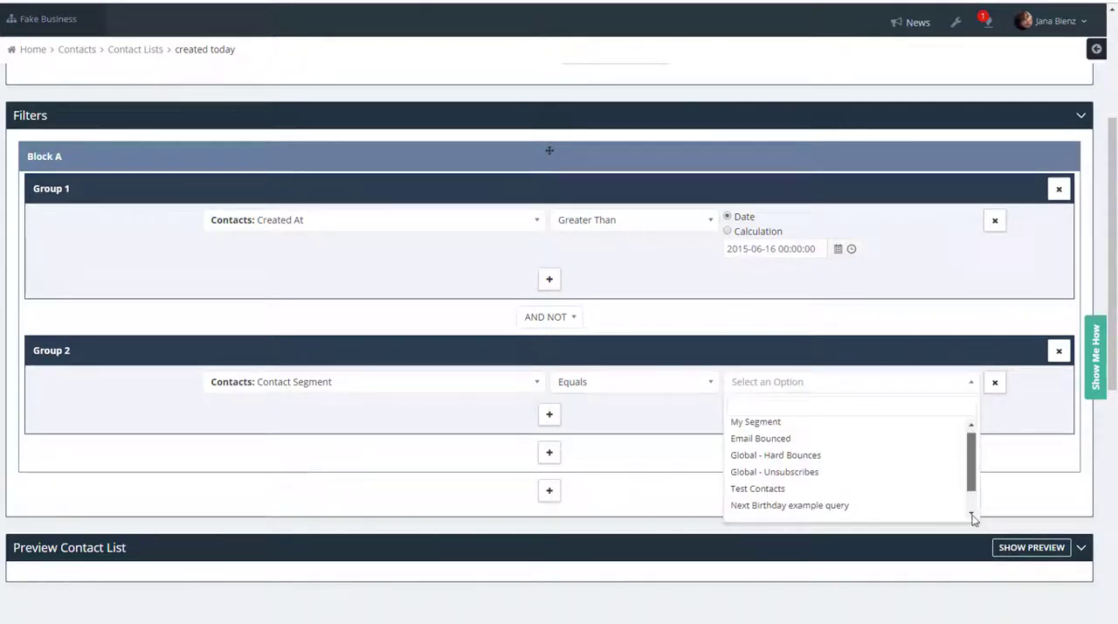
pyautogui.scroll(-3)
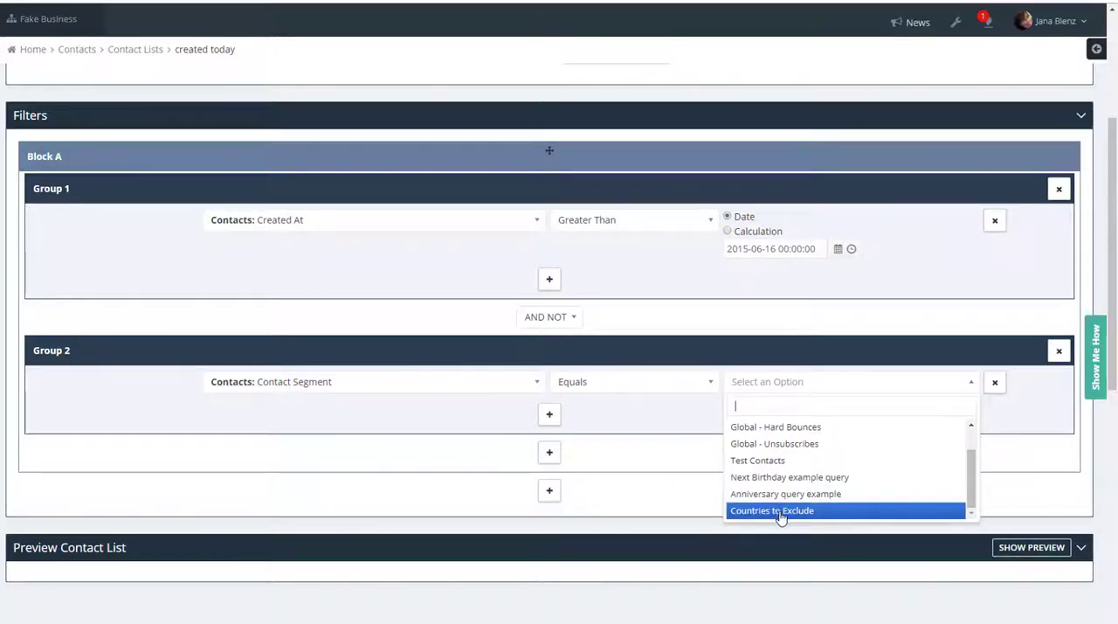
pyautogui.click(773, 510)
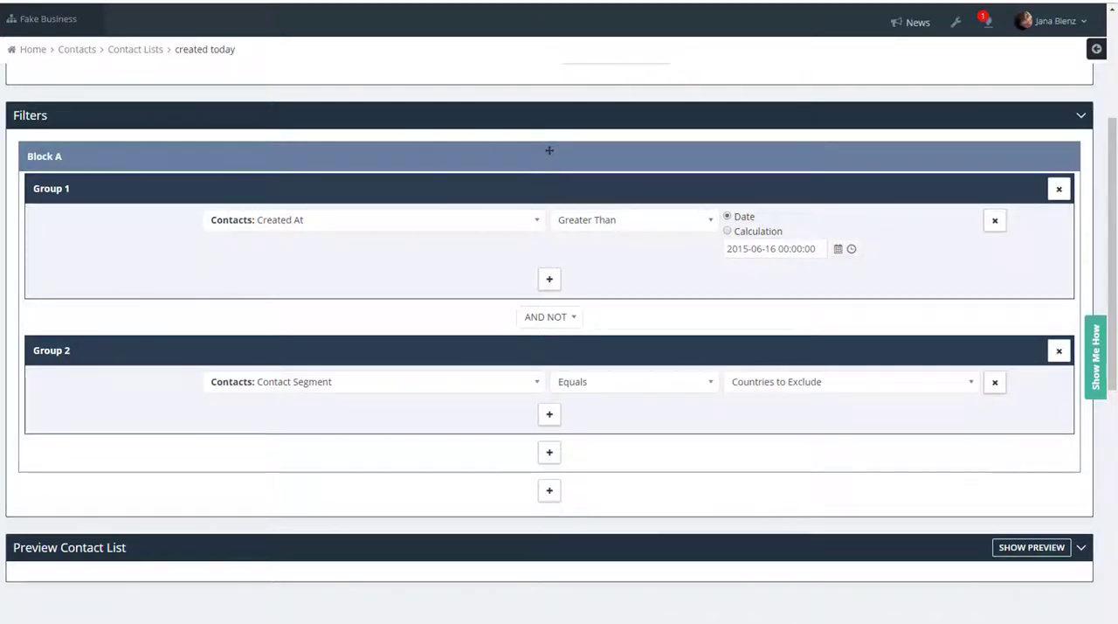